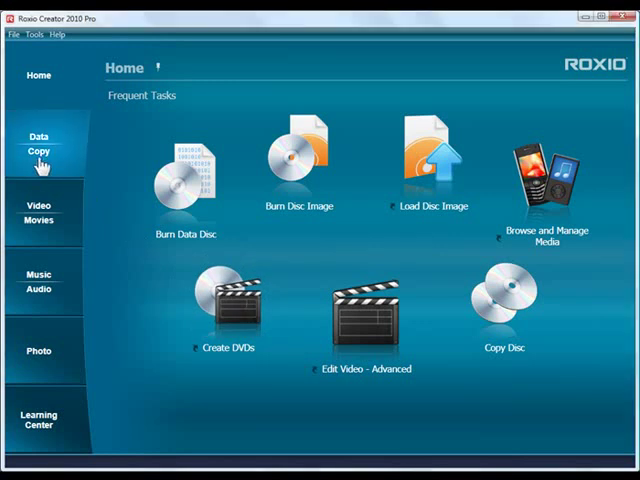
Step: Start the Copy Disc task from the Home screen's Frequent Tasks
{"action": "left_click", "coordinate": [40, 144]}
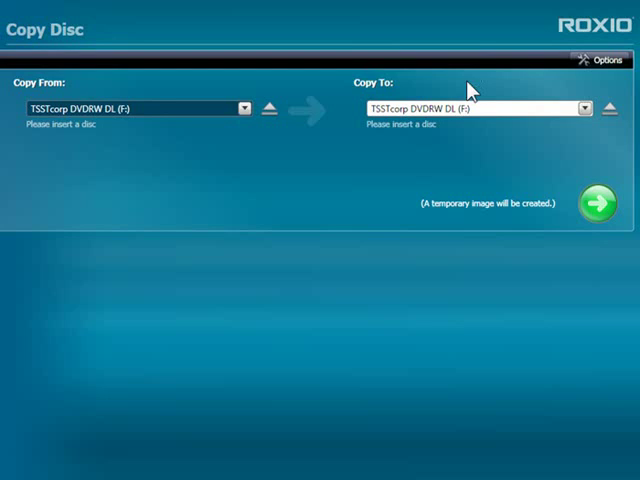
{"action": "mouse_move", "coordinate": [84, 150]}
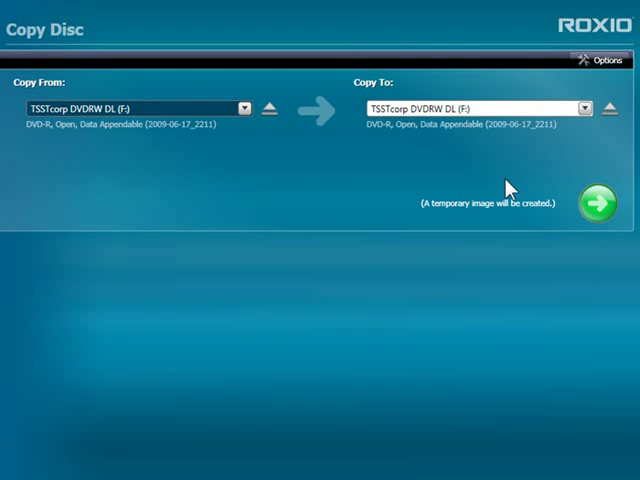
{"action": "mouse_move", "coordinate": [160, 160]}
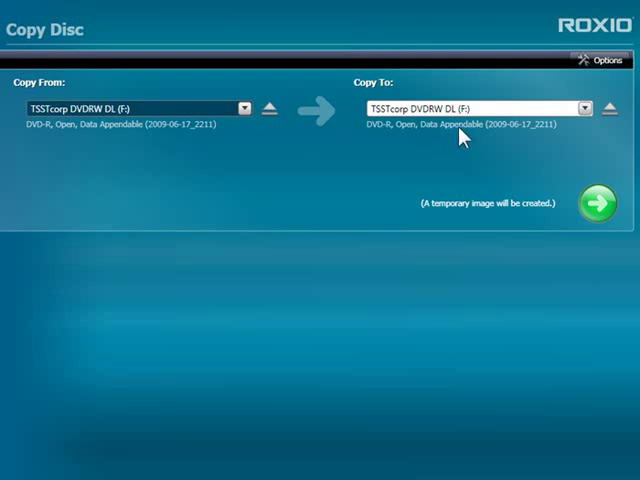
{"action": "mouse_move", "coordinate": [470, 138]}
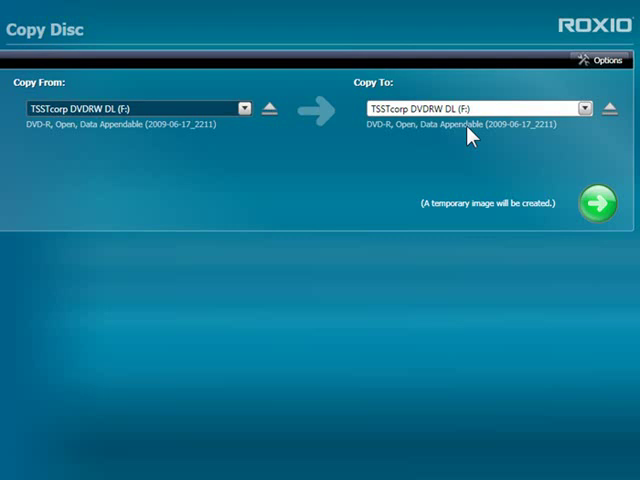
{"action": "mouse_move", "coordinate": [600, 60]}
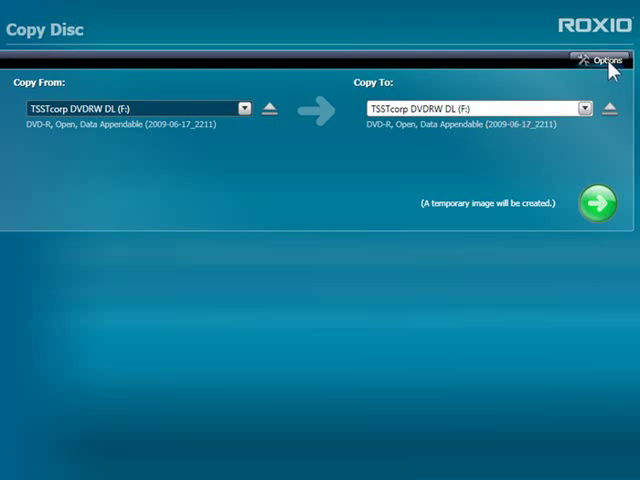
Step: Enable 'Verify copied data discs (slower)' in the copy options and confirm
{"action": "left_click", "coordinate": [608, 60]}
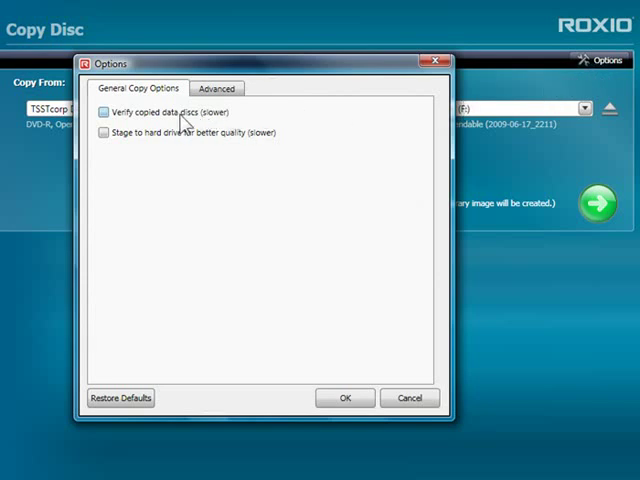
{"action": "left_click", "coordinate": [104, 112]}
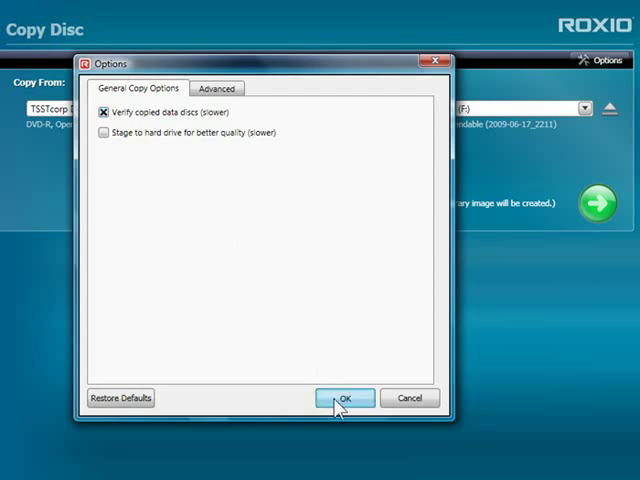
{"action": "left_click", "coordinate": [344, 398]}
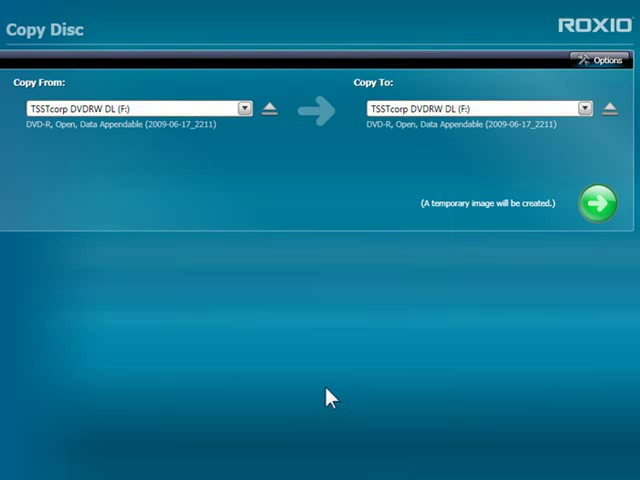
{"action": "mouse_move", "coordinate": [40, 104]}
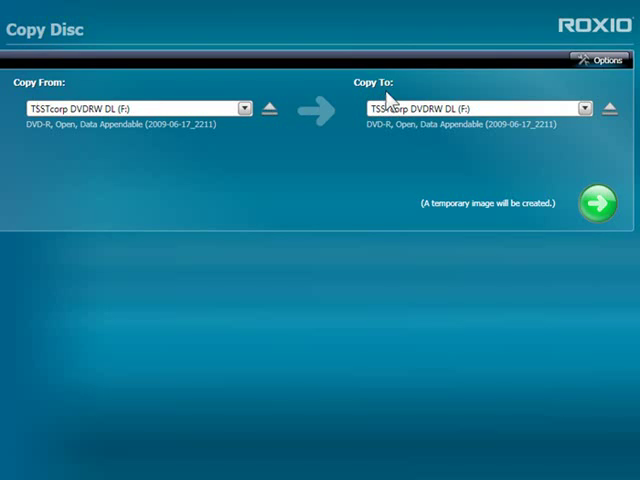
{"action": "mouse_move", "coordinate": [484, 136]}
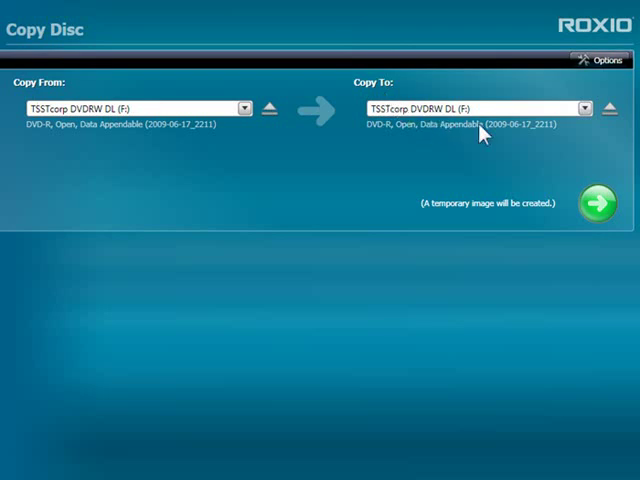
{"action": "left_click", "coordinate": [584, 108]}
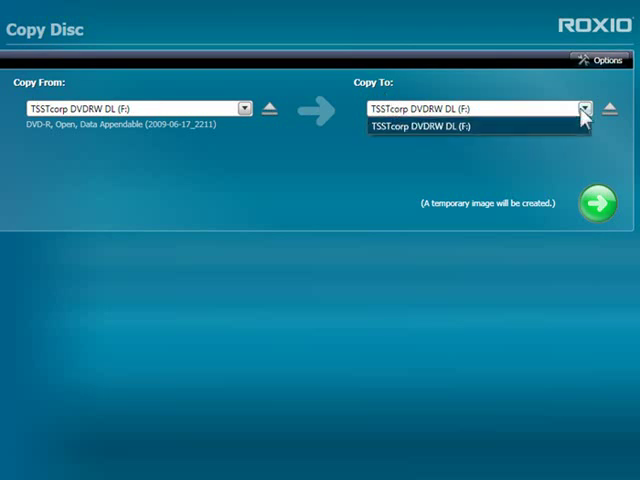
{"action": "mouse_move", "coordinate": [584, 136]}
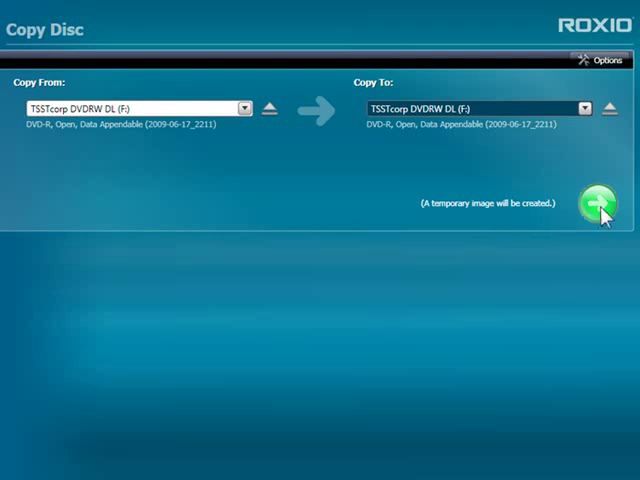
Step: Begin the disc copy and acknowledge the blank-DVD prompt
{"action": "left_click", "coordinate": [596, 204]}
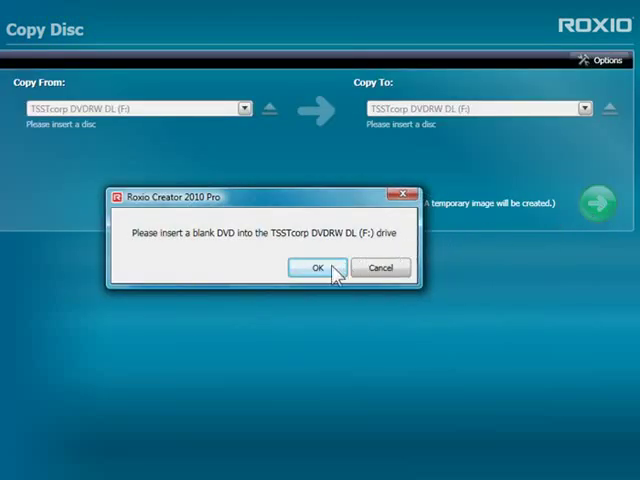
{"action": "left_click", "coordinate": [318, 268]}
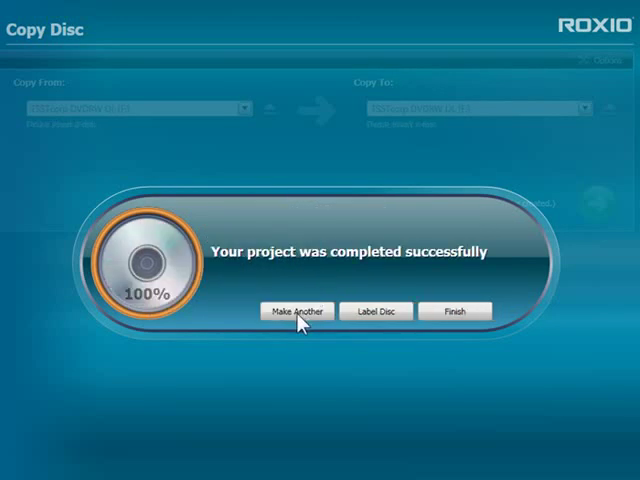
{"action": "mouse_move", "coordinate": [352, 322]}
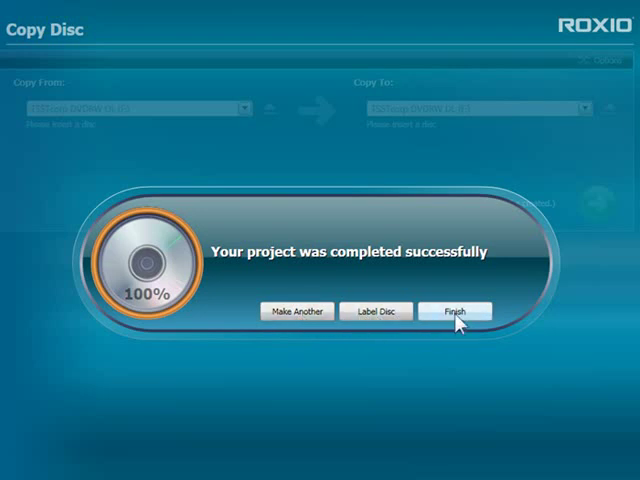
{"action": "mouse_move", "coordinate": [296, 312]}
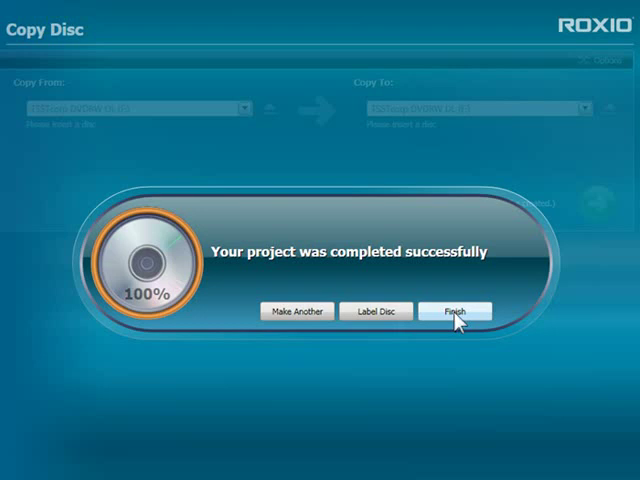
Step: Finish the successfully completed copy project, returning to Copy Disc
{"action": "left_click", "coordinate": [456, 310]}
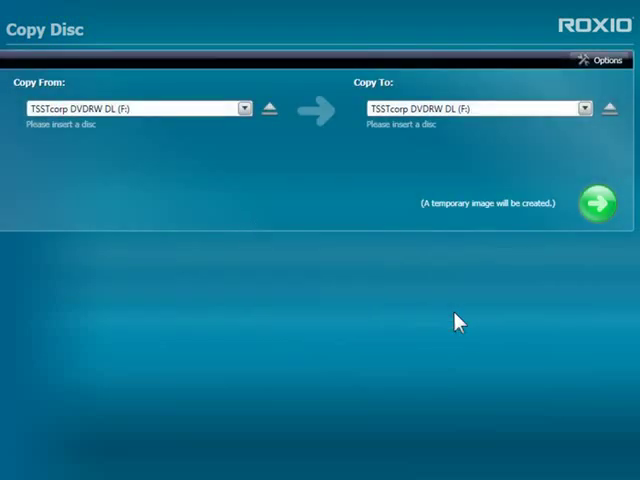